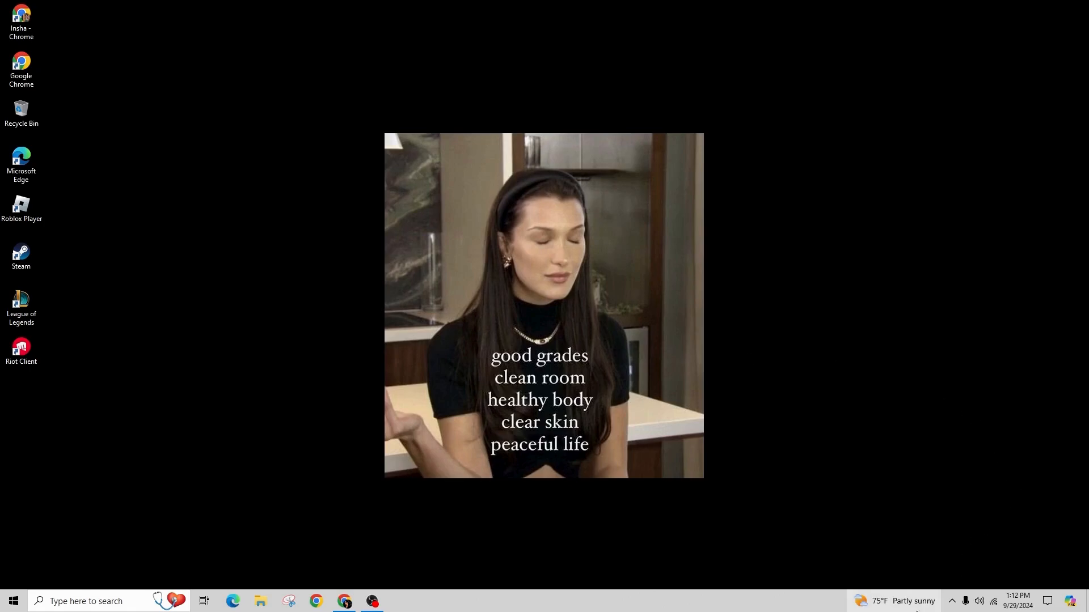
Check the speaker volume, then open the classic Sound dialog from the speaker icon's Sounds option.
left_click(979, 601)
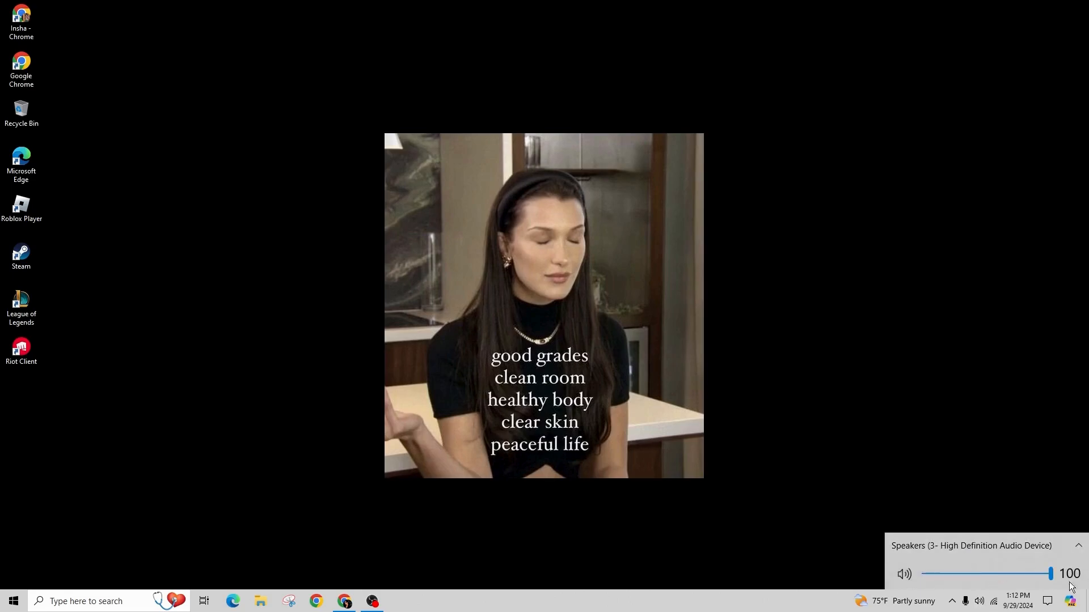
right_click(979, 600)
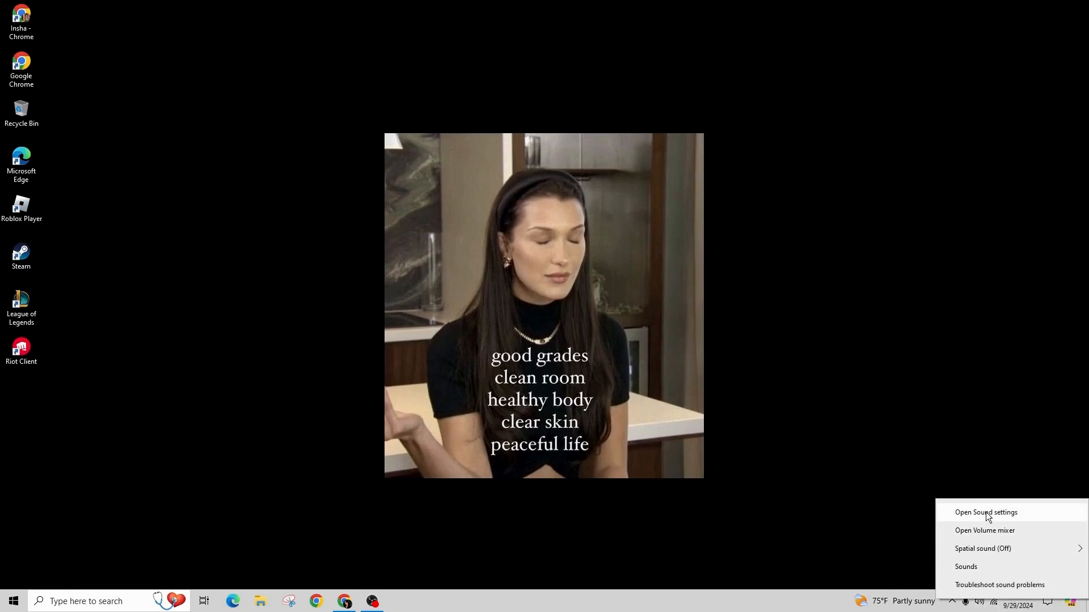
left_click(986, 513)
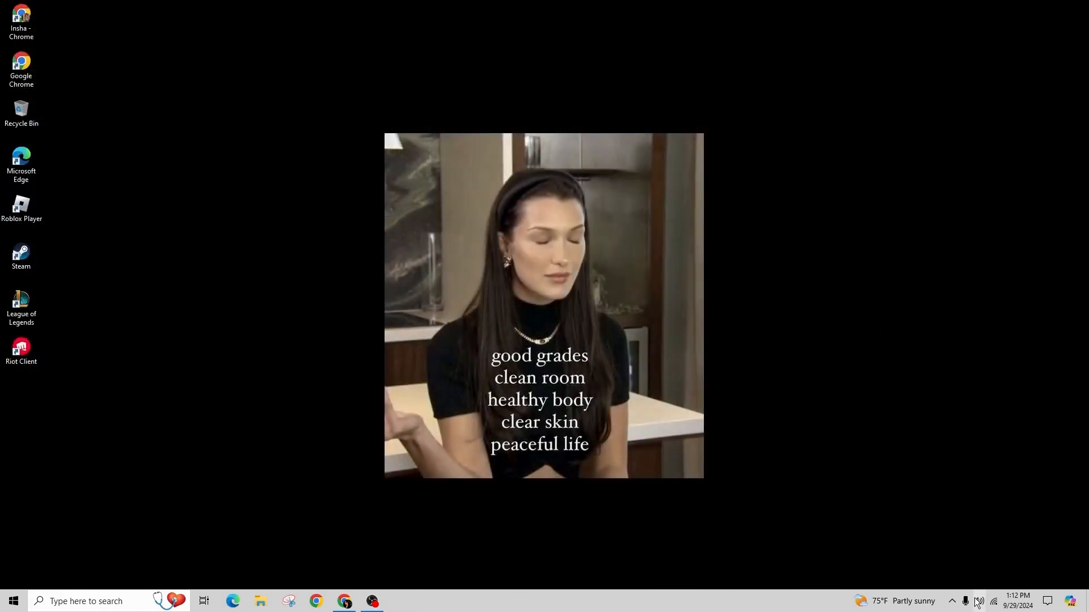
right_click(978, 601)
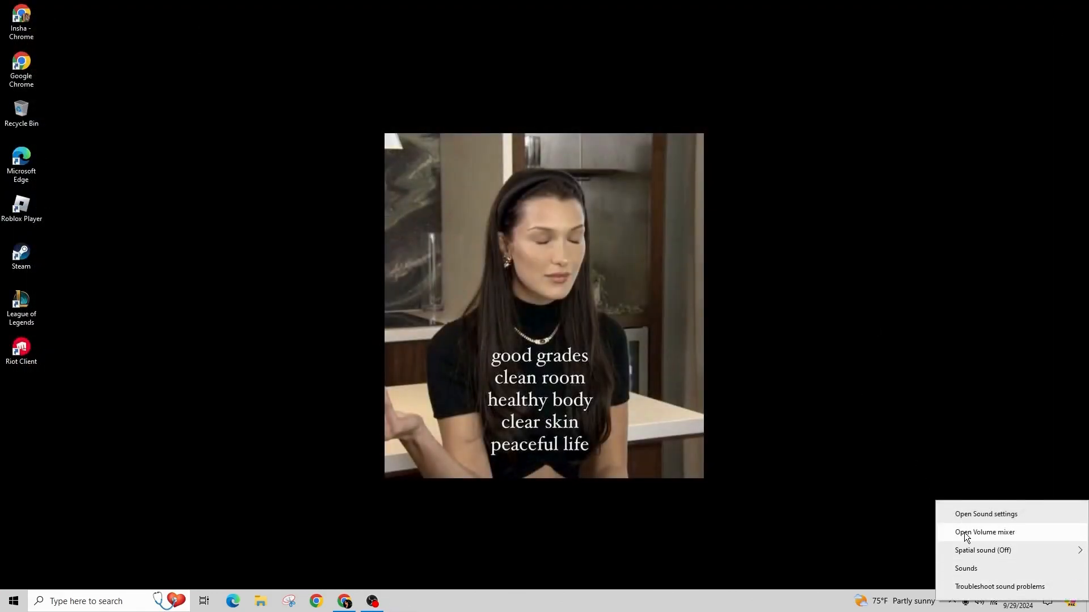
left_click(965, 568)
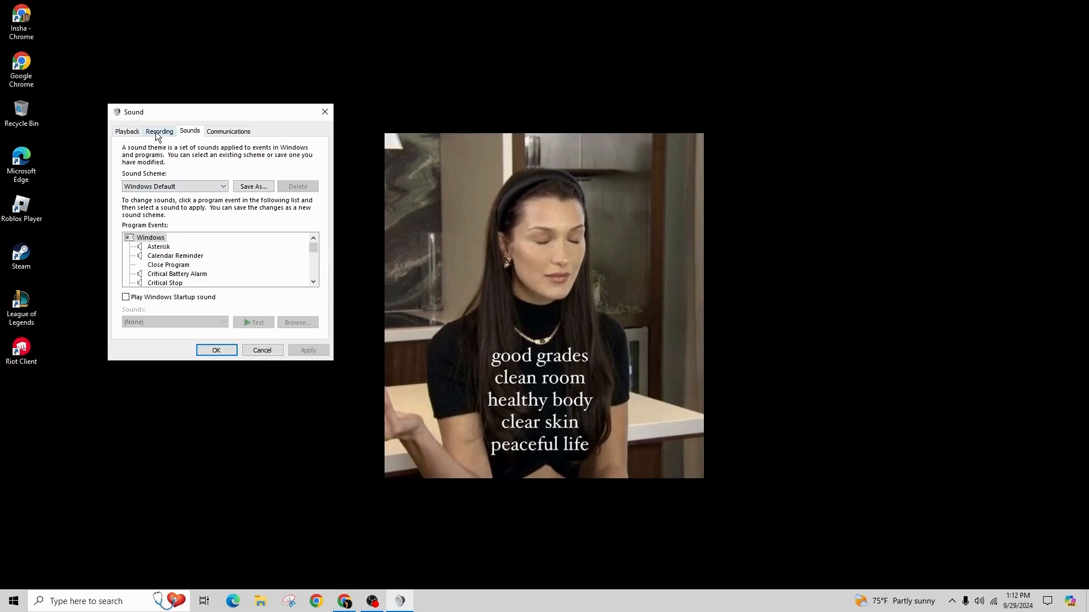
Switch from Recording to the Playback tab and scroll down the device list.
left_click(158, 131)
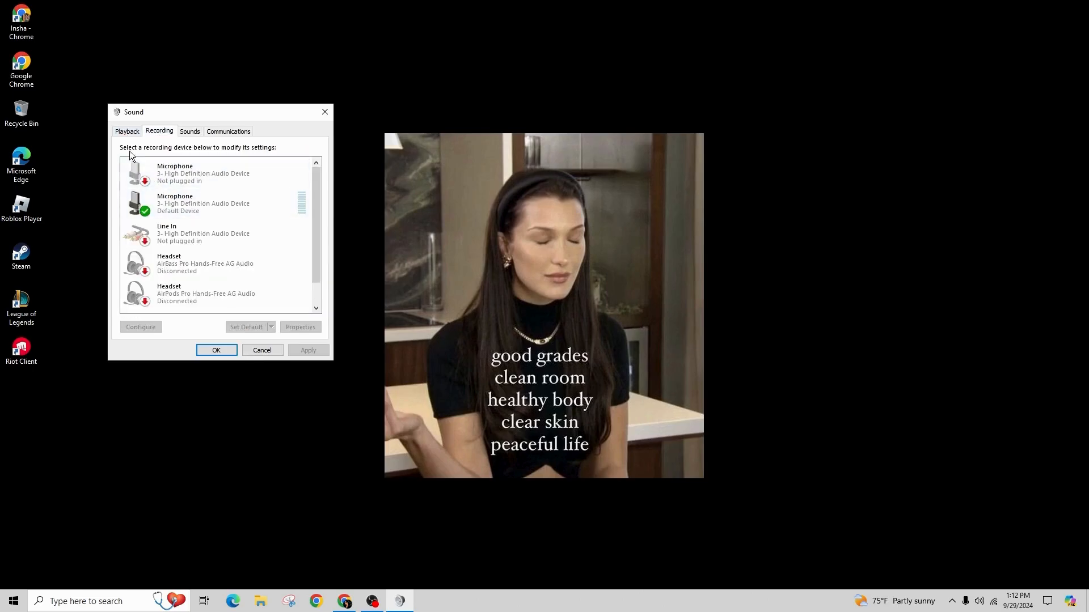
left_click(127, 131)
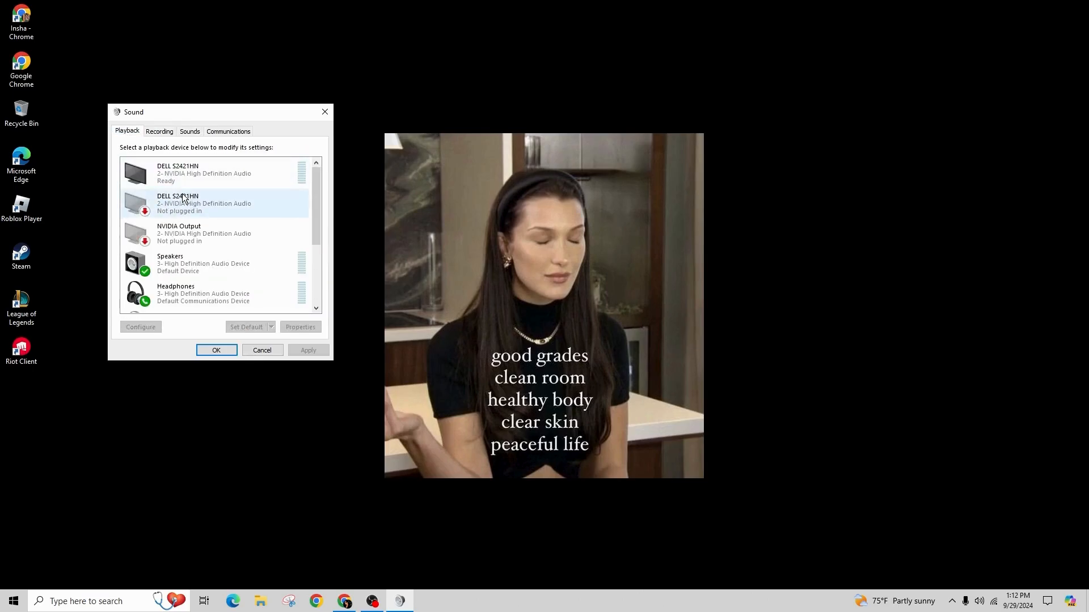
mouse_move(292, 212)
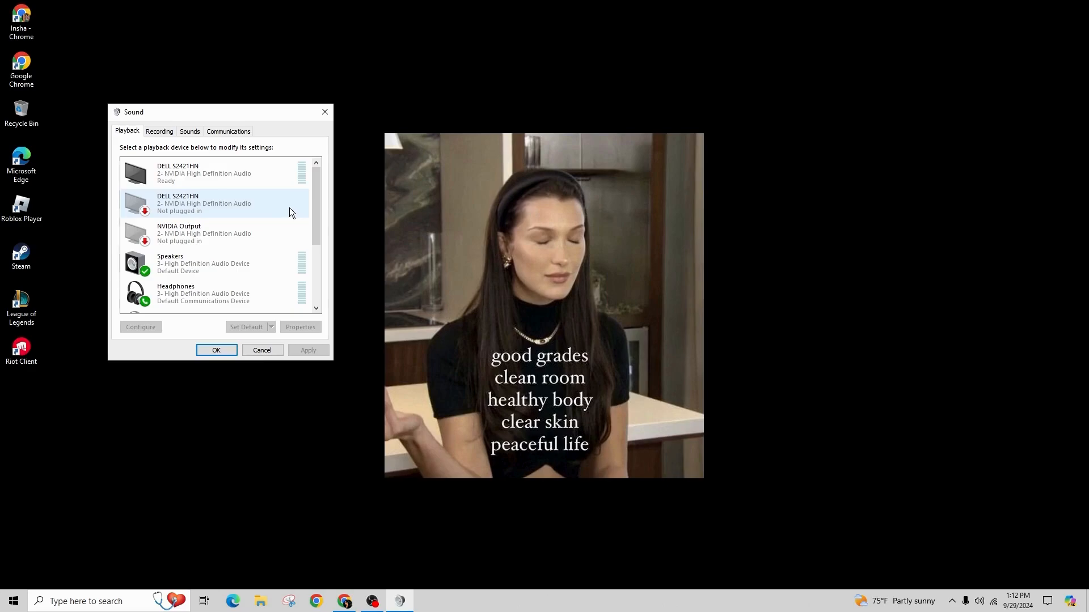
scroll("down", 3)
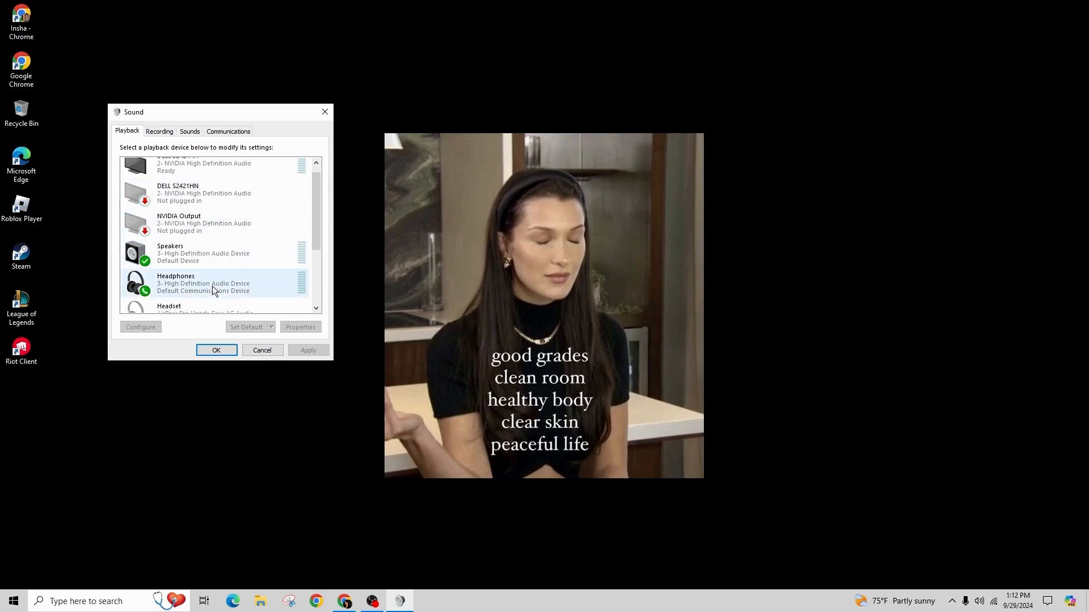
scroll("down", 3)
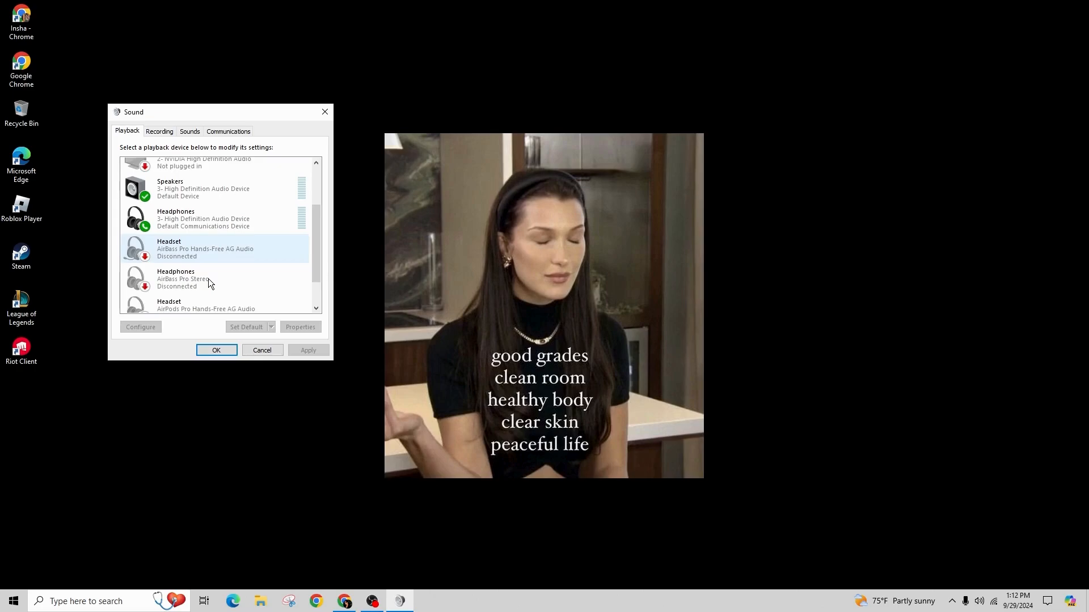
scroll("down", 3)
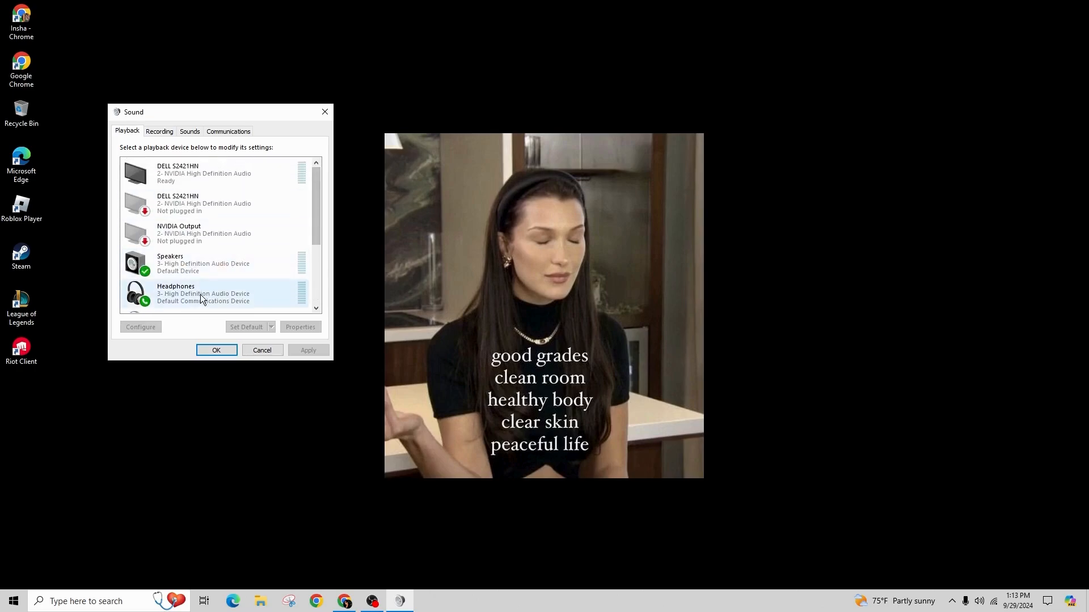
Select Headphones, open its Properties and raise the level from 81 to 100.
left_click(201, 293)
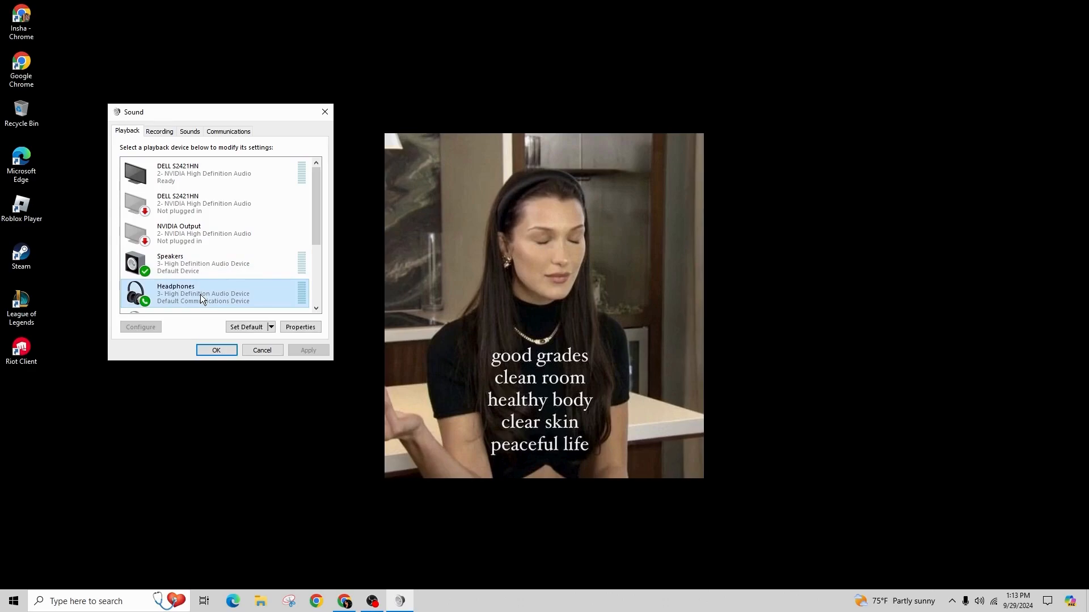
left_click(300, 327)
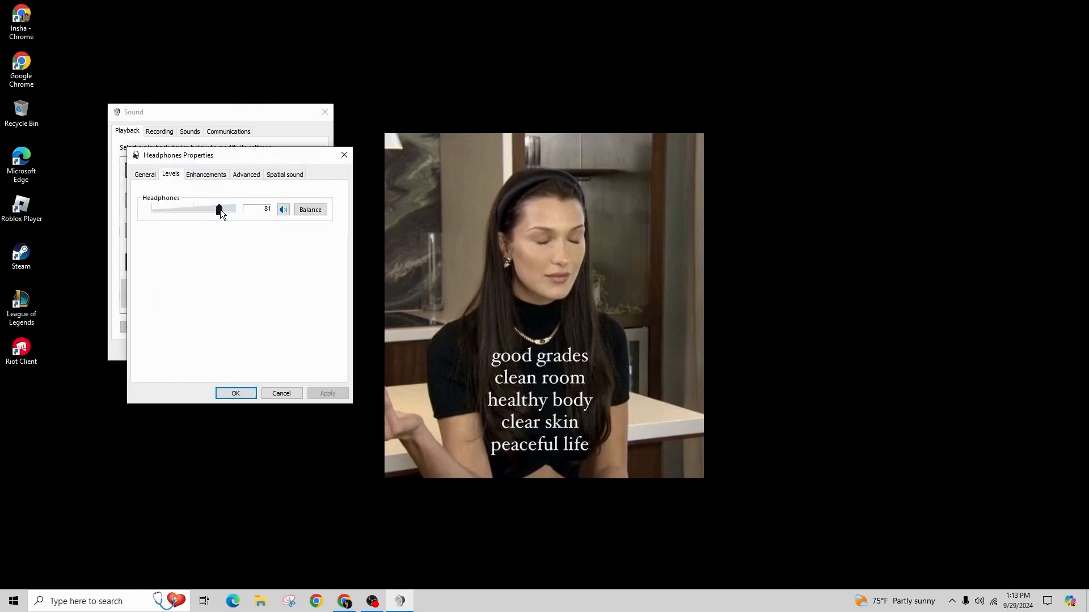
left_click_drag(218, 209, 235, 210)
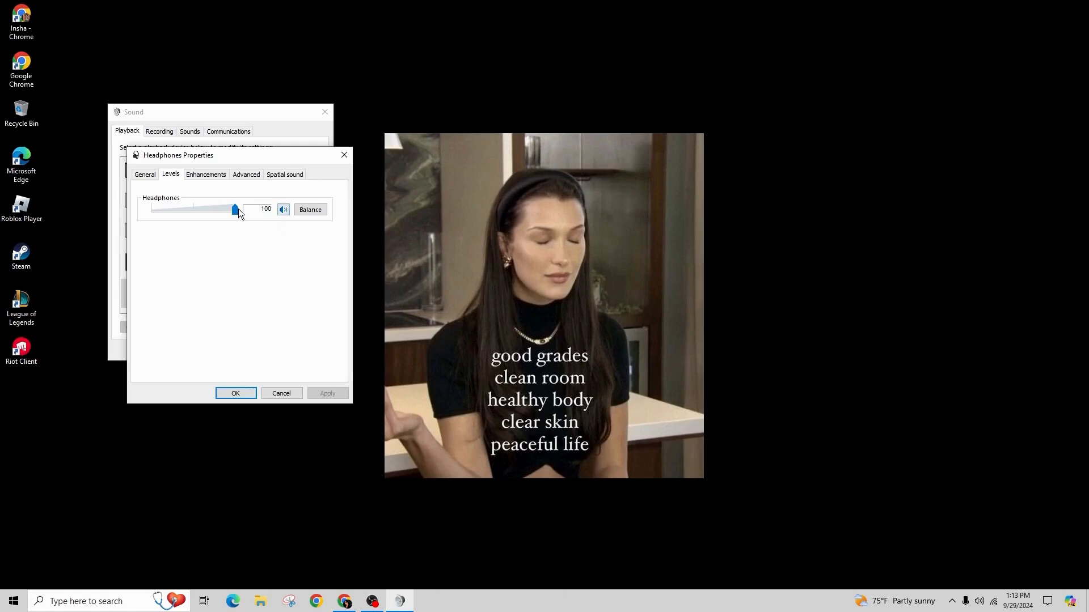
Lower the Headphones level from 100 to 89 and confirm with OK.
left_click_drag(235, 210, 226, 209)
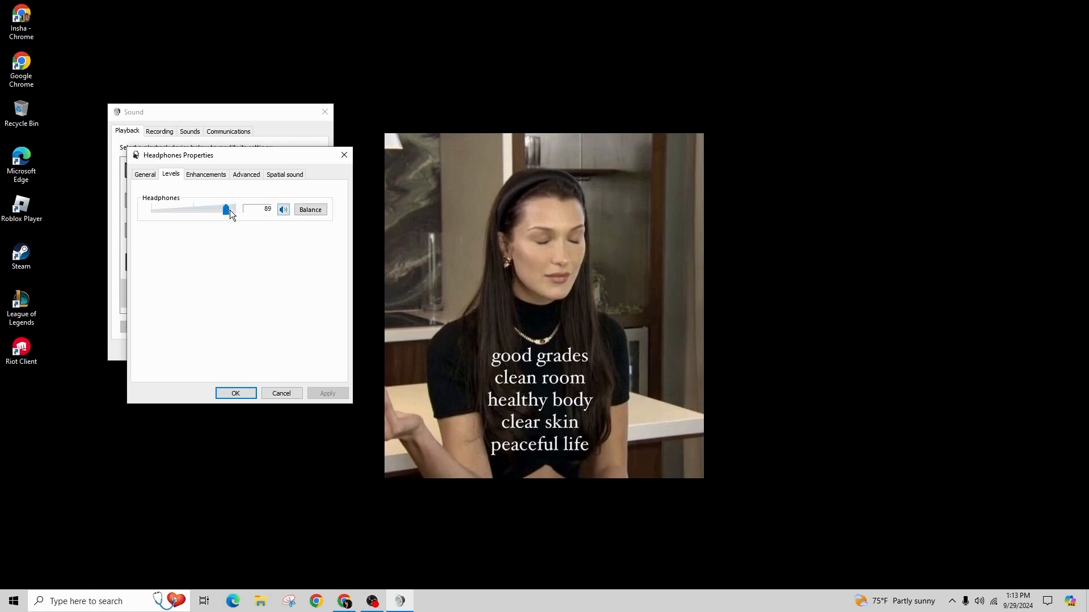
left_click(234, 393)
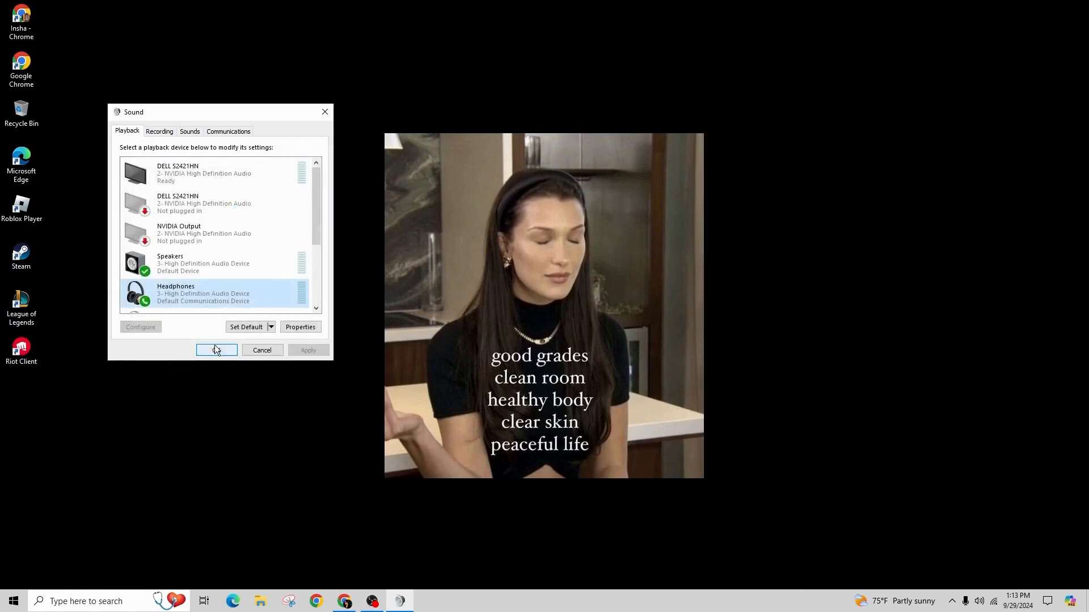